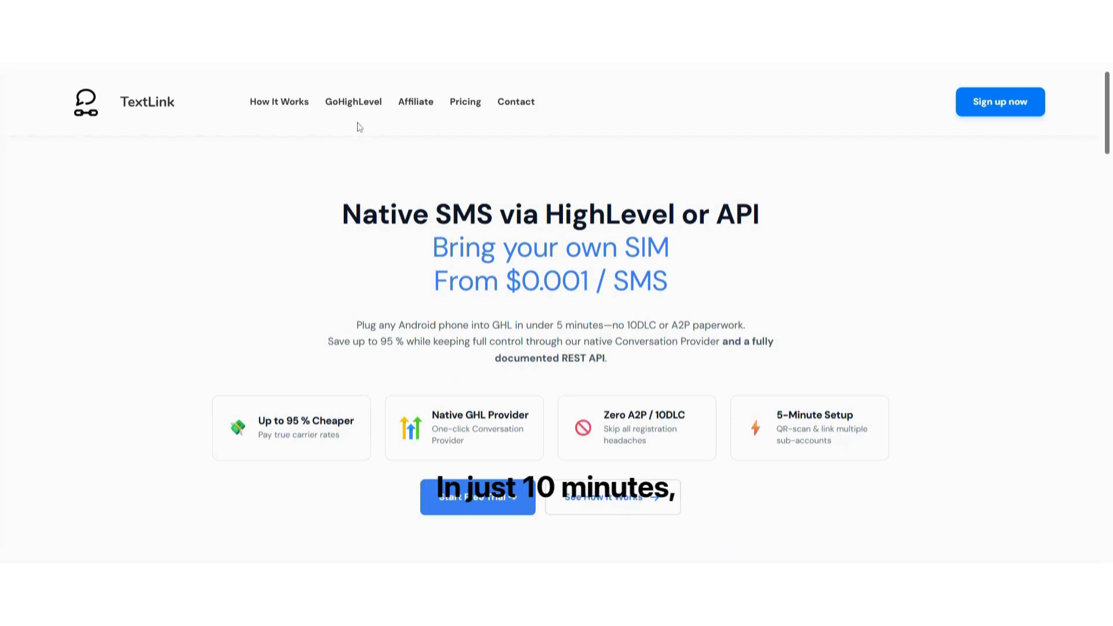
- Reach the TextLink sign-up form from the GoHighLevel integration page via Get Started
left_click(352, 102)
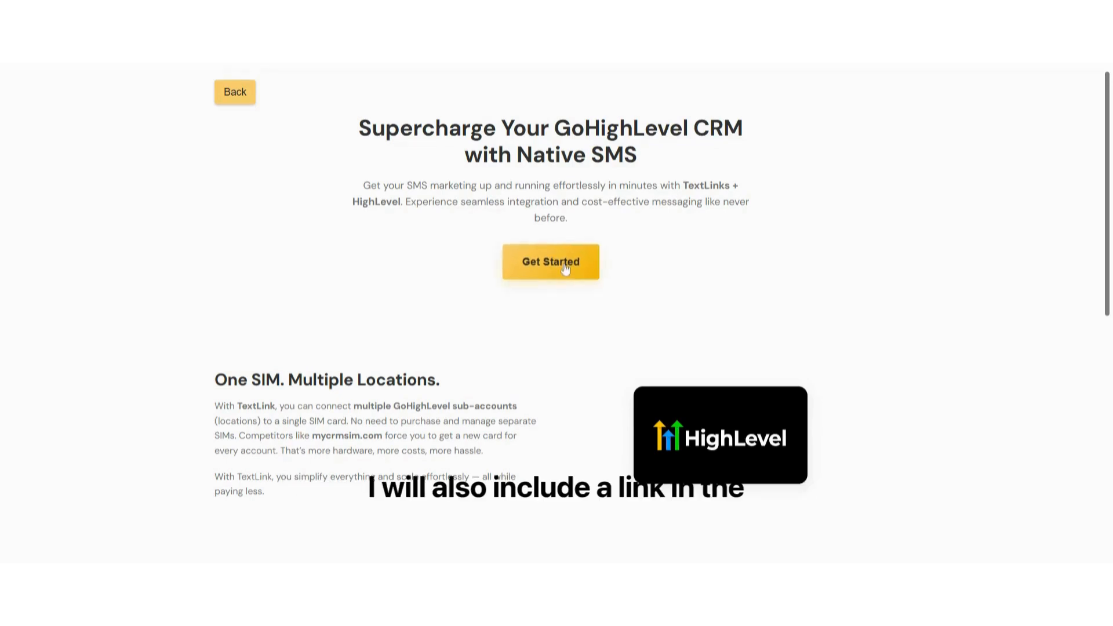
left_click(549, 261)
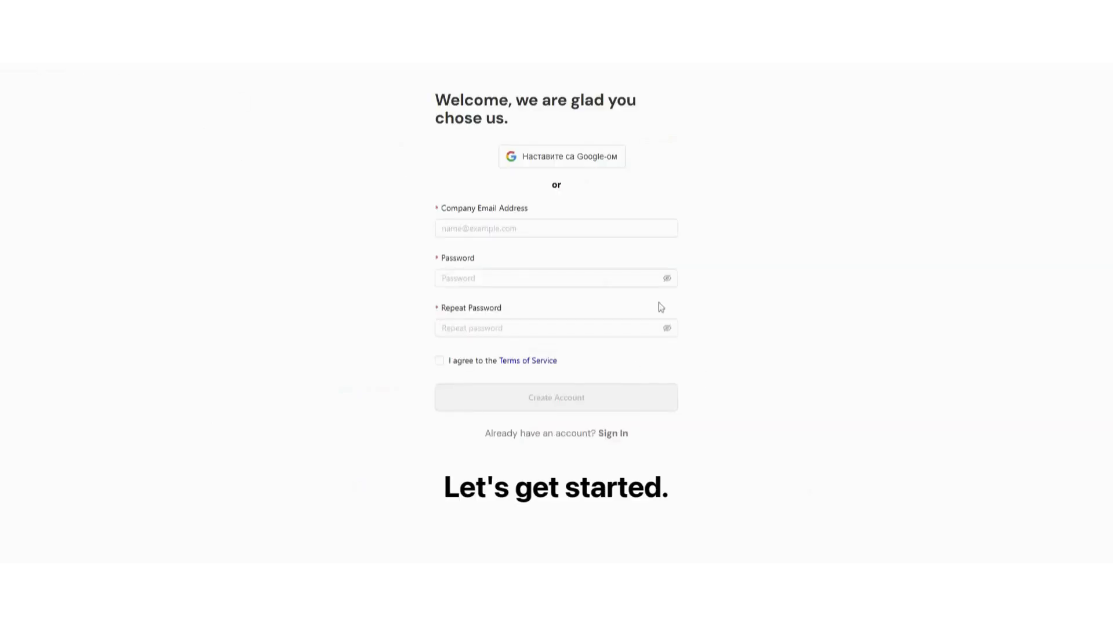
left_click(612, 432)
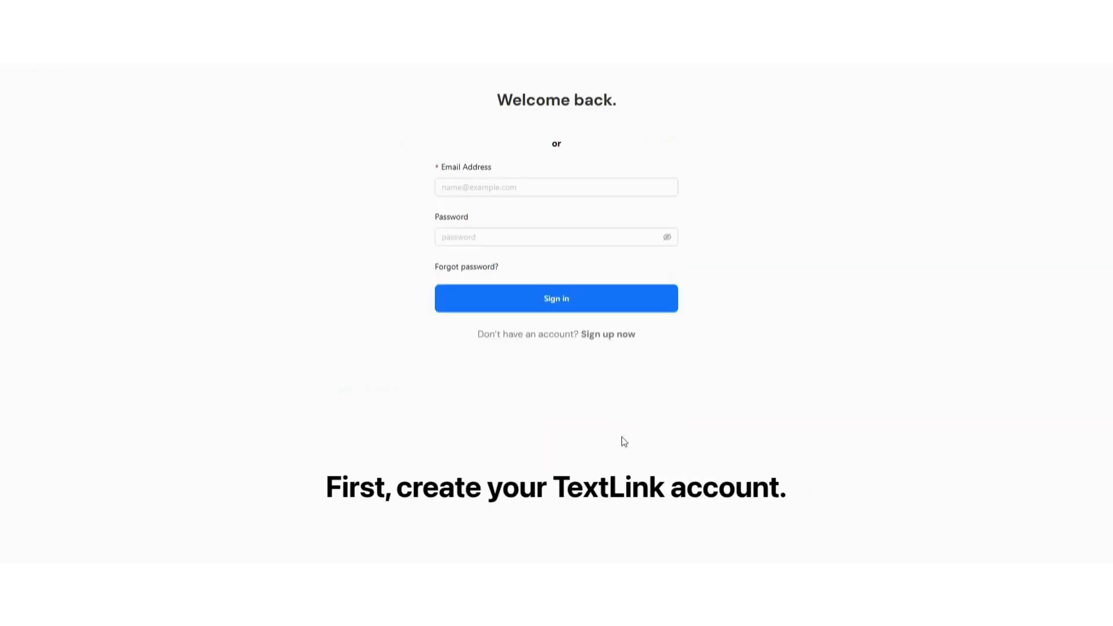
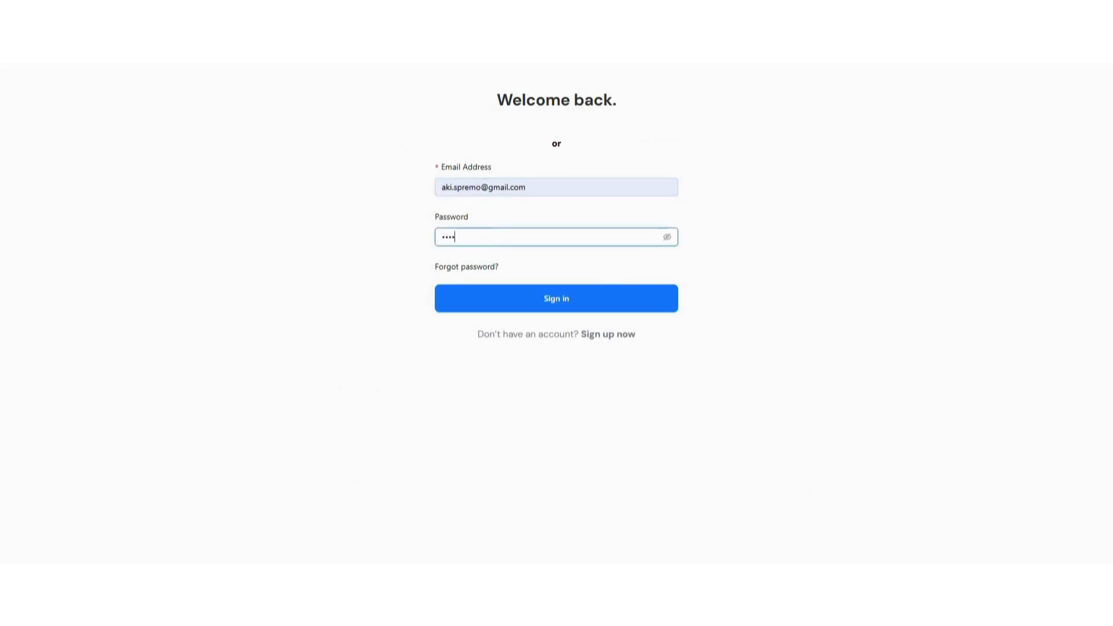
left_click(555, 298)
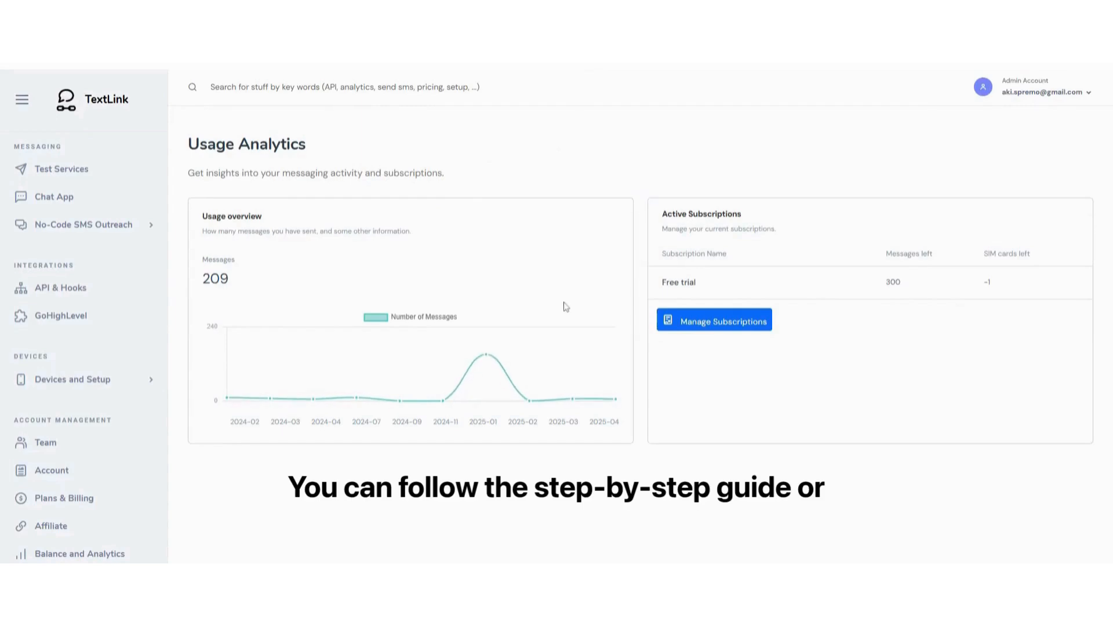
mouse_move(73, 378)
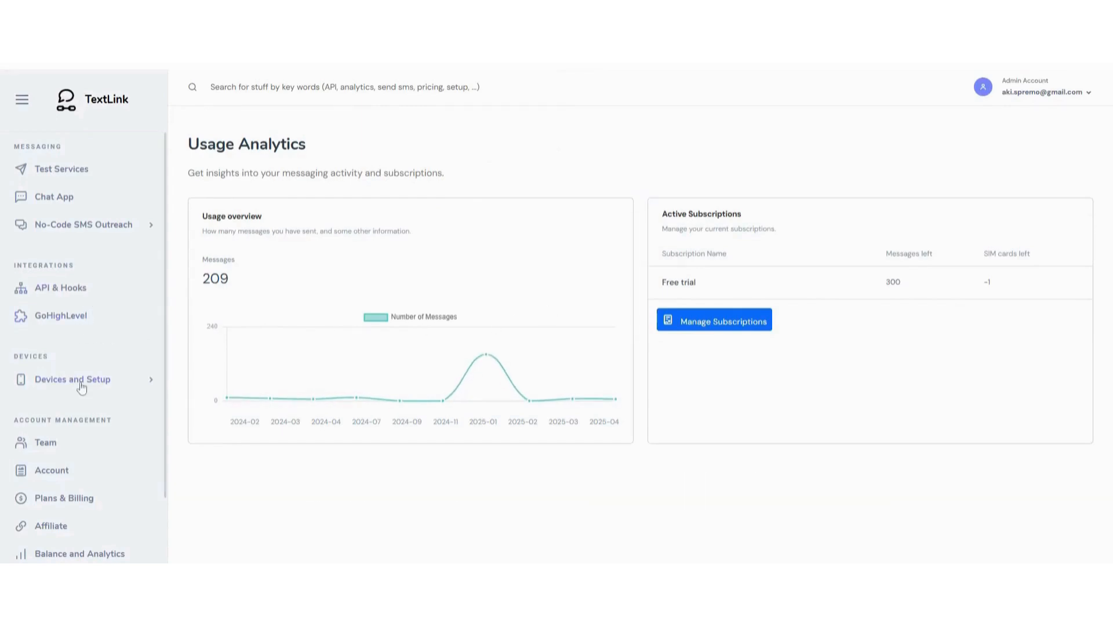
left_click(72, 378)
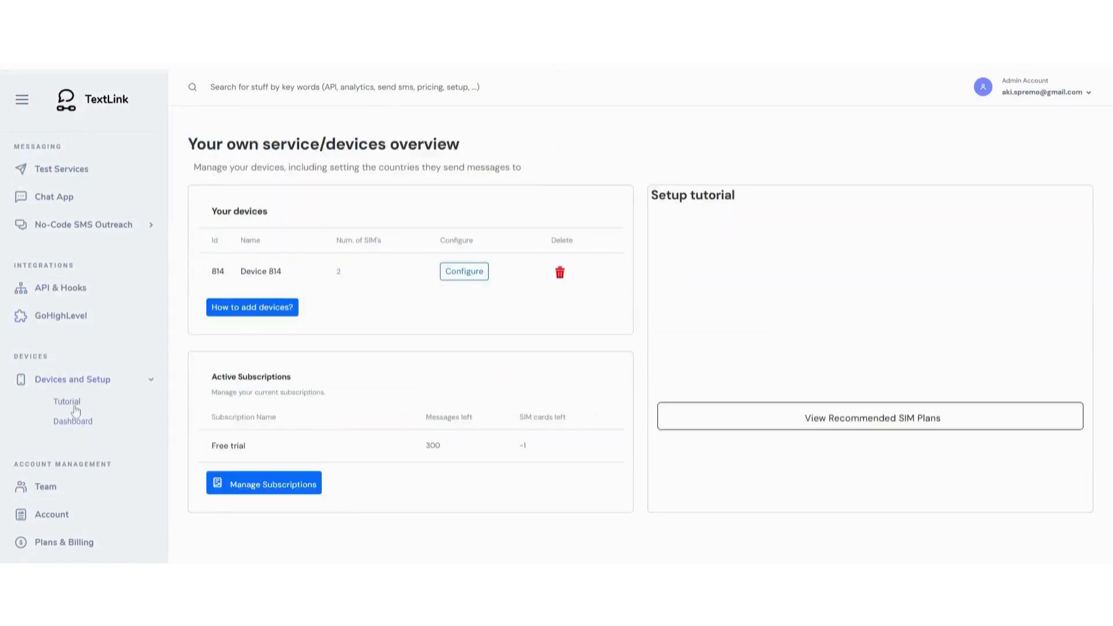
left_click(66, 401)
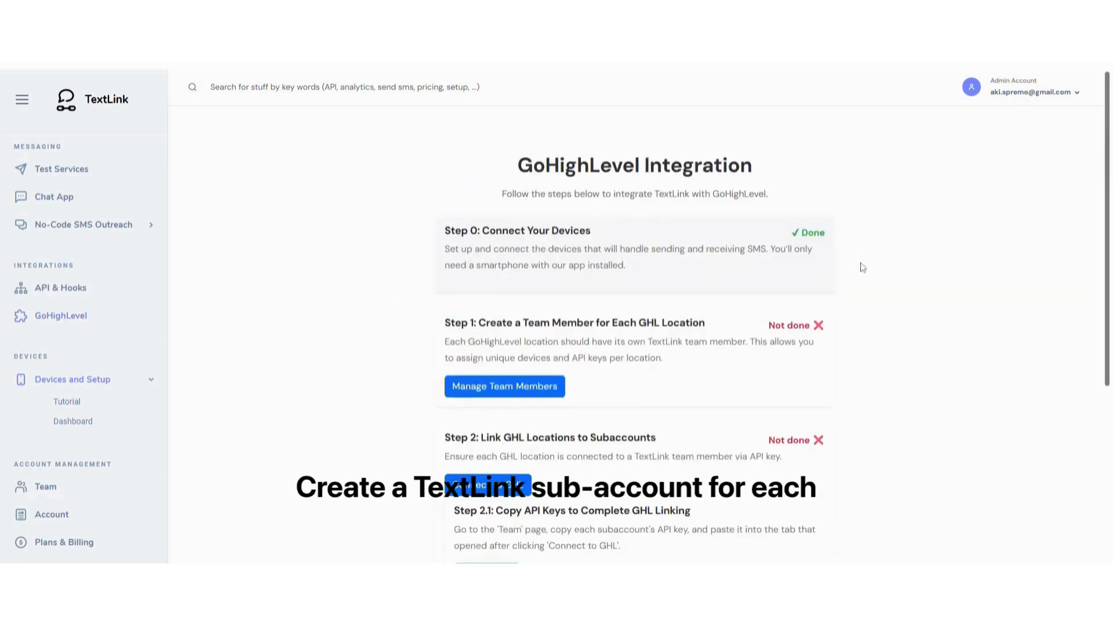
mouse_move(539, 373)
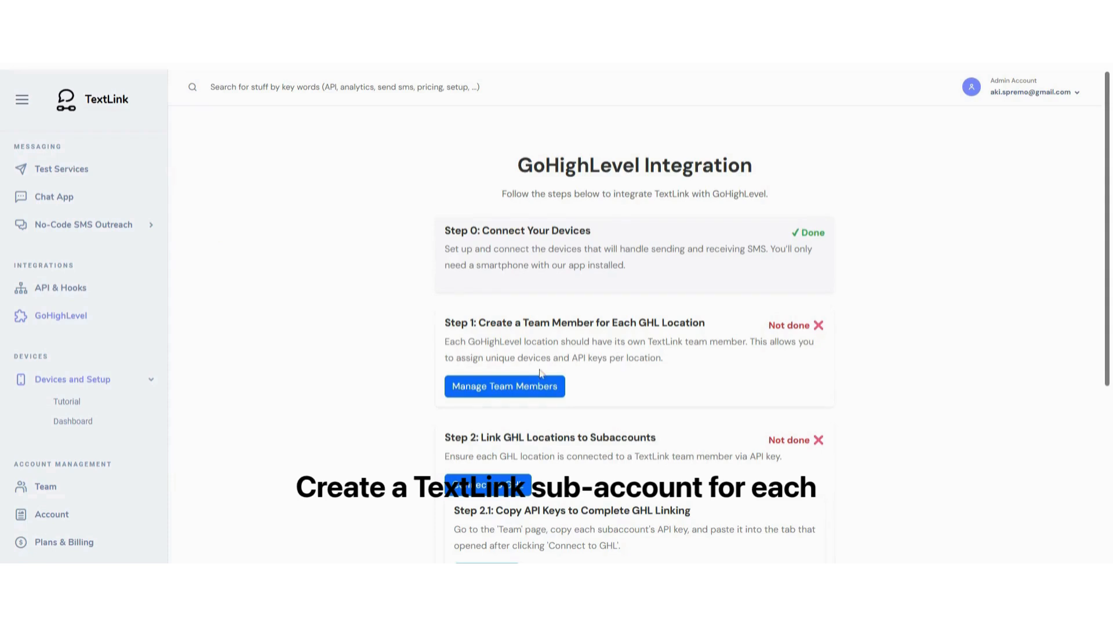
- Create a new team member sub-account with an auto-generated email
left_click(504, 385)
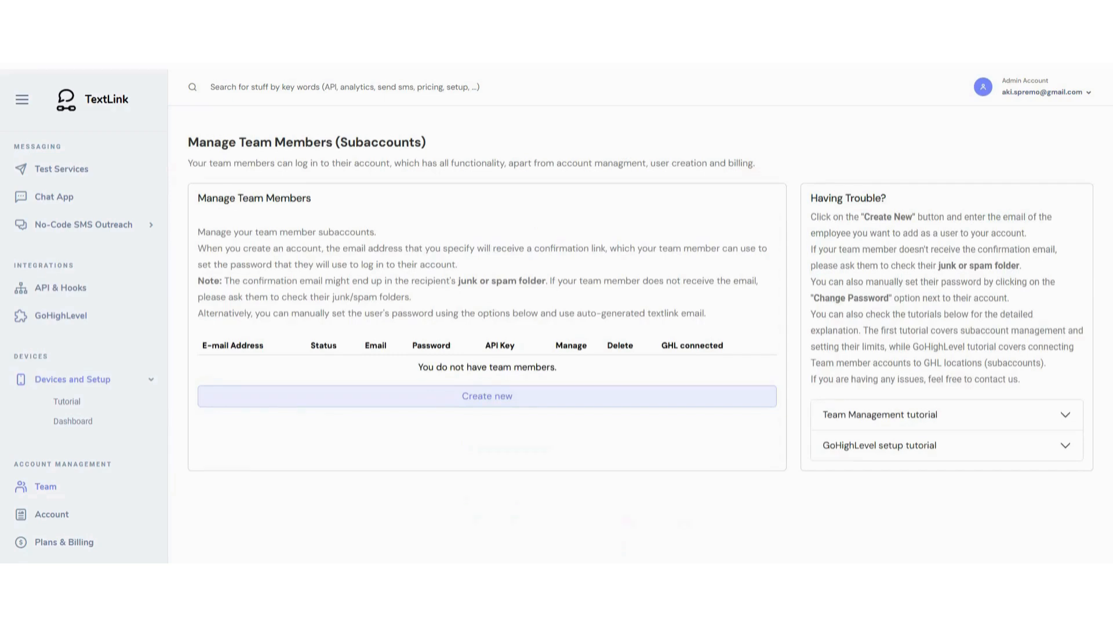
left_click(486, 397)
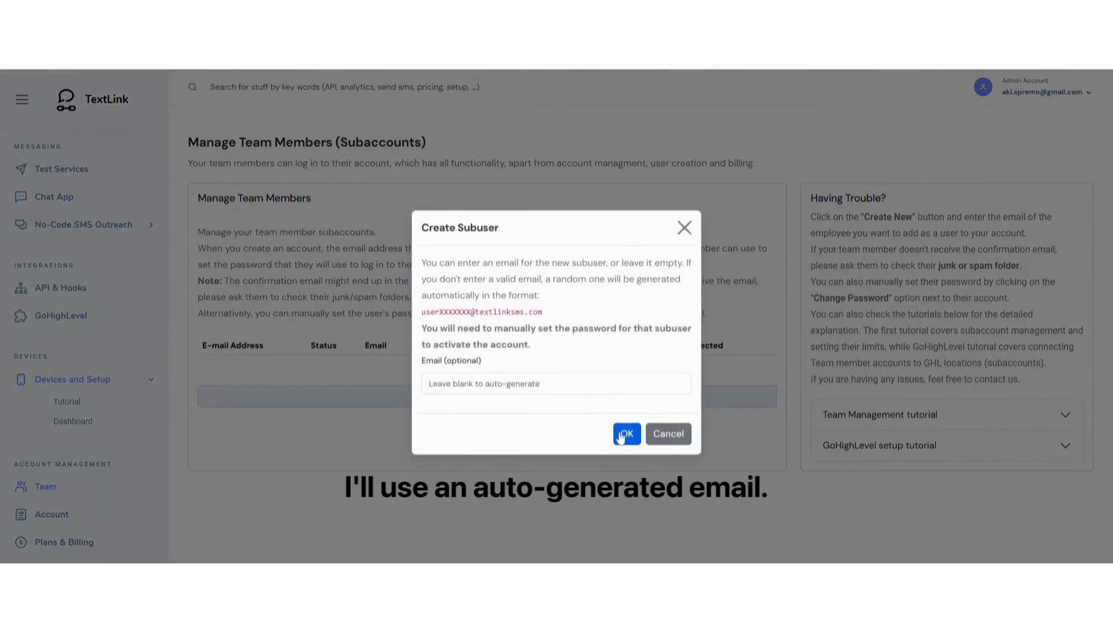
left_click(625, 433)
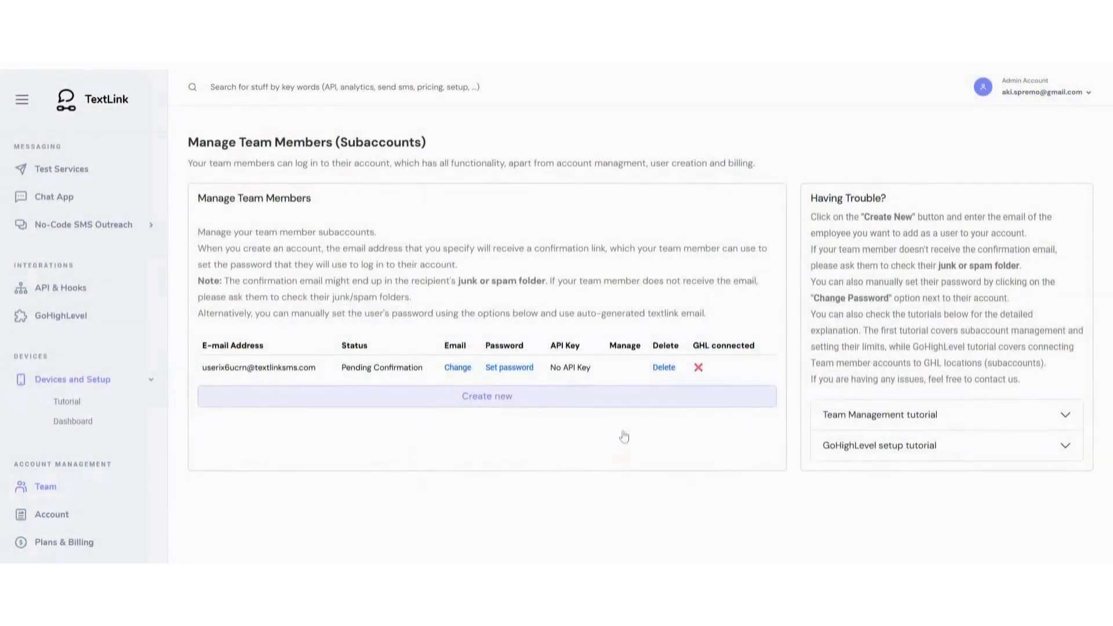
- Set and confirm a password for the new sub-account
left_click(509, 368)
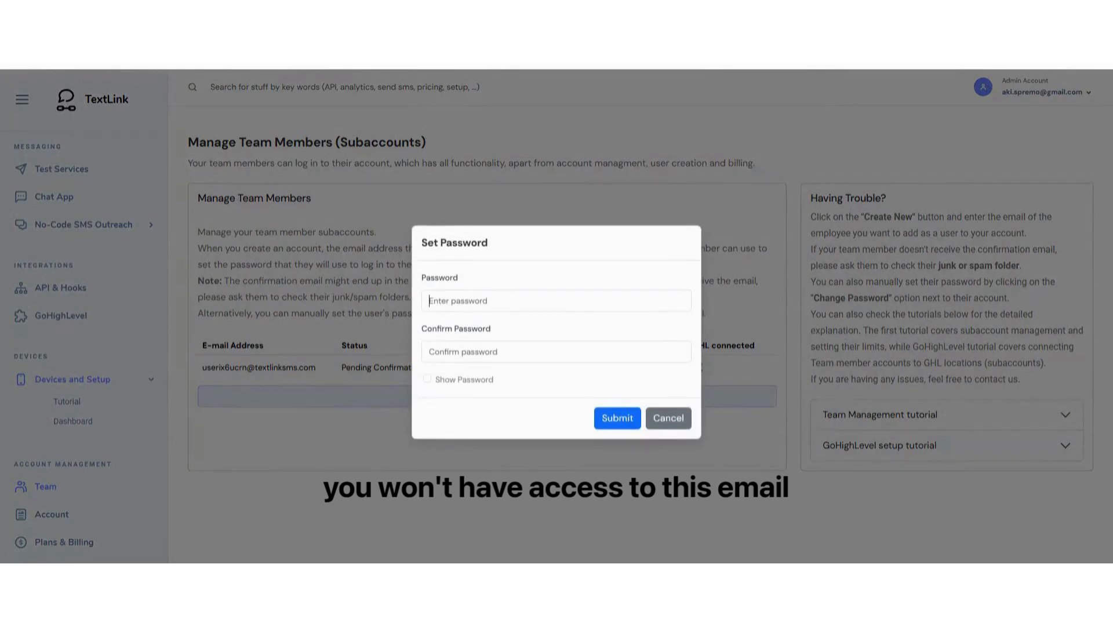
type("••••")
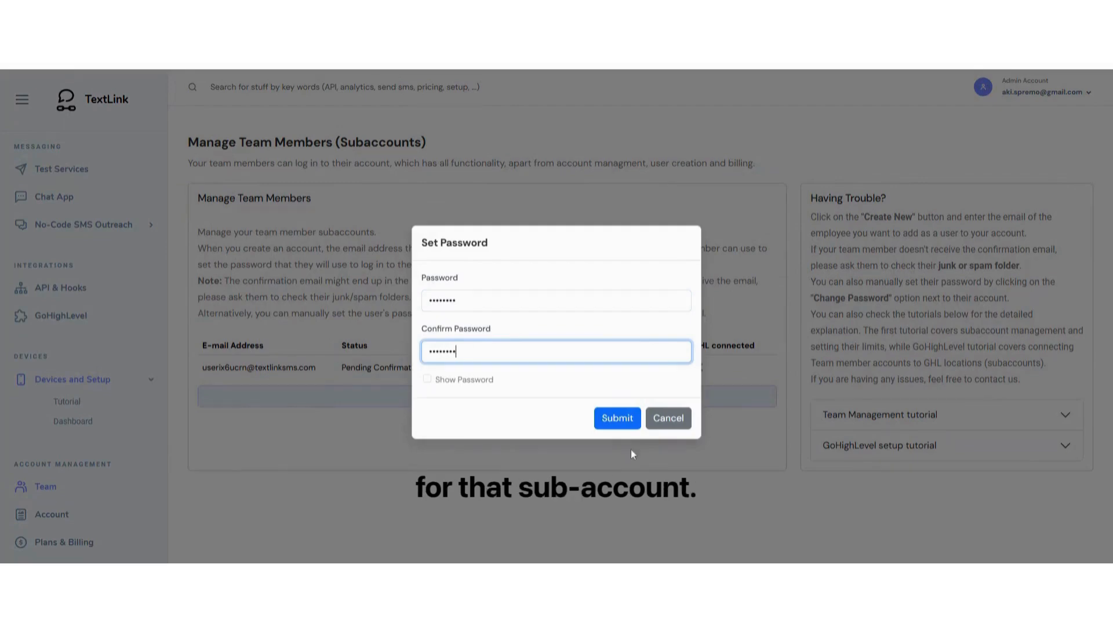
left_click(615, 418)
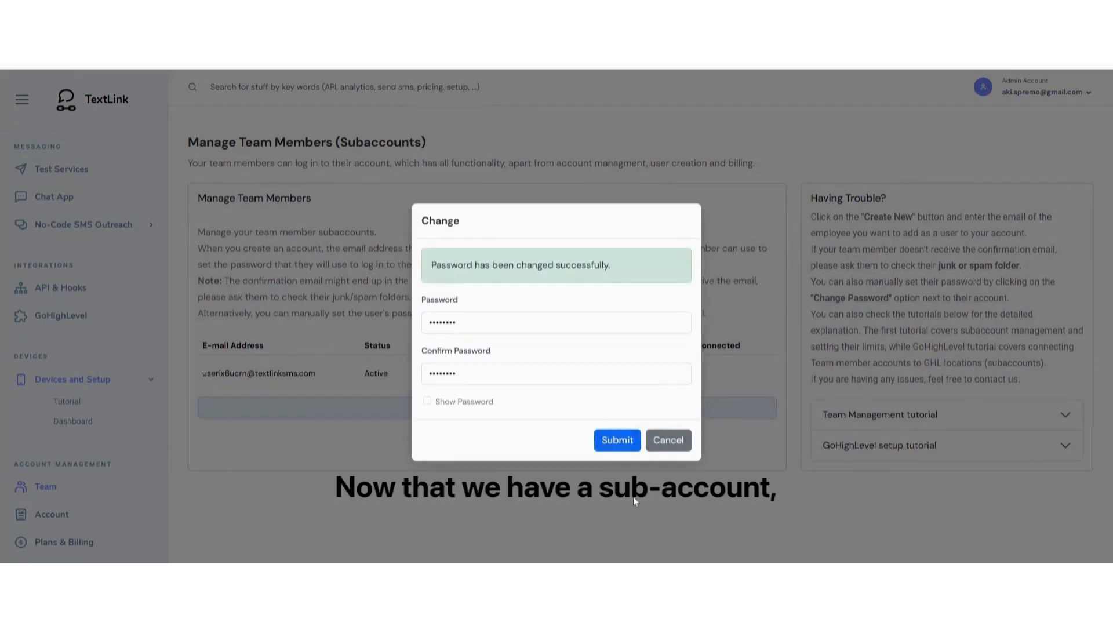
left_click(665, 440)
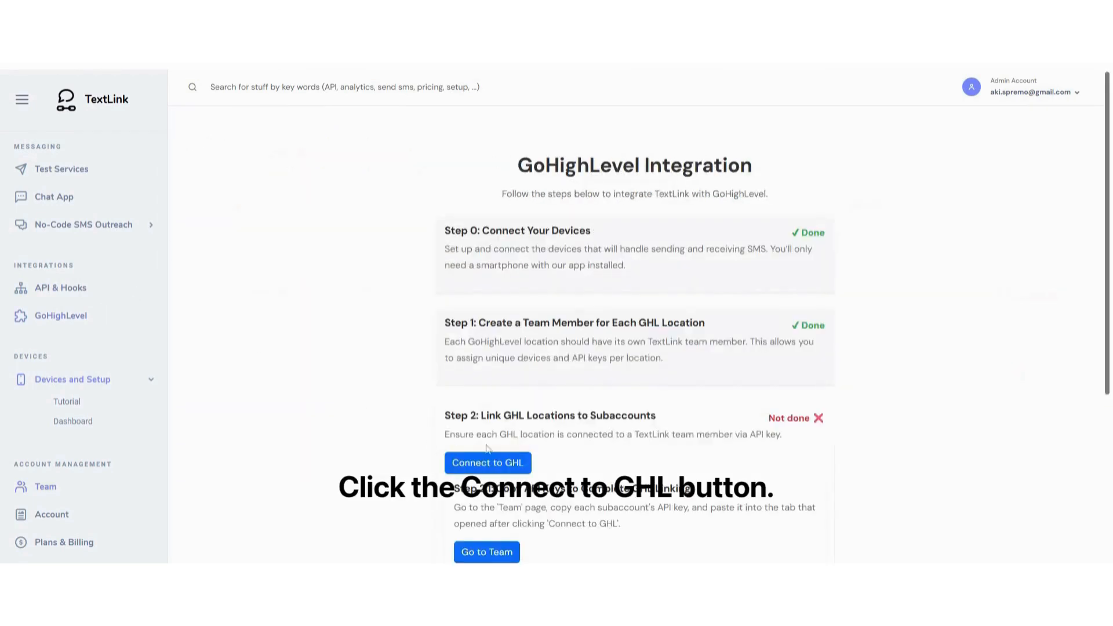
- Approve installing TextLink SMS as the provider for a GHL location, then return to Manage Team Members
left_click(488, 462)
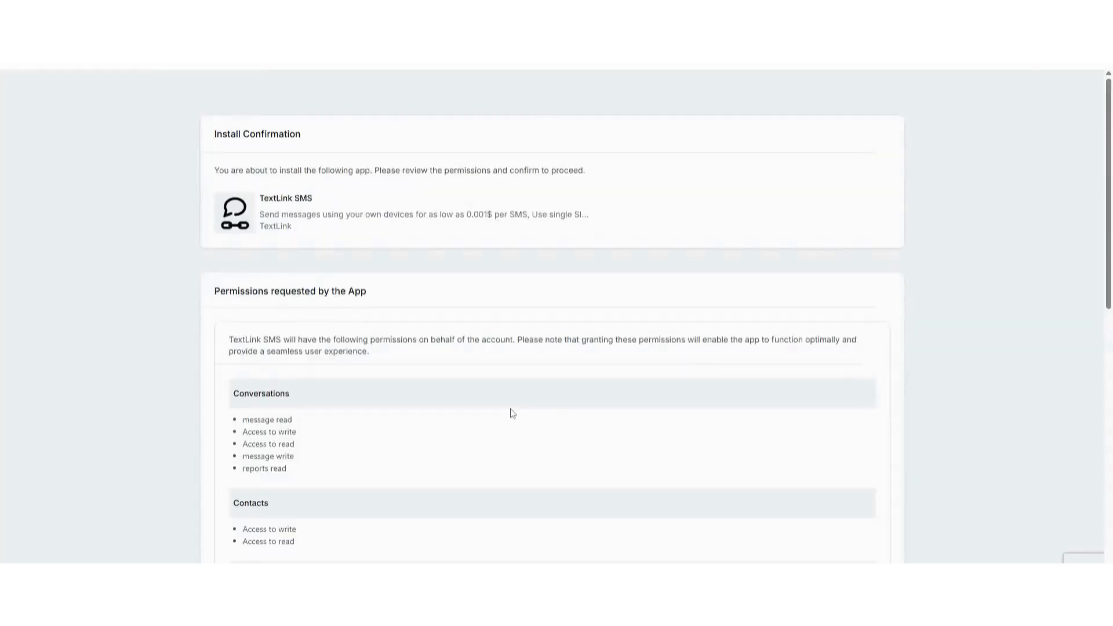
scroll("down", 3)
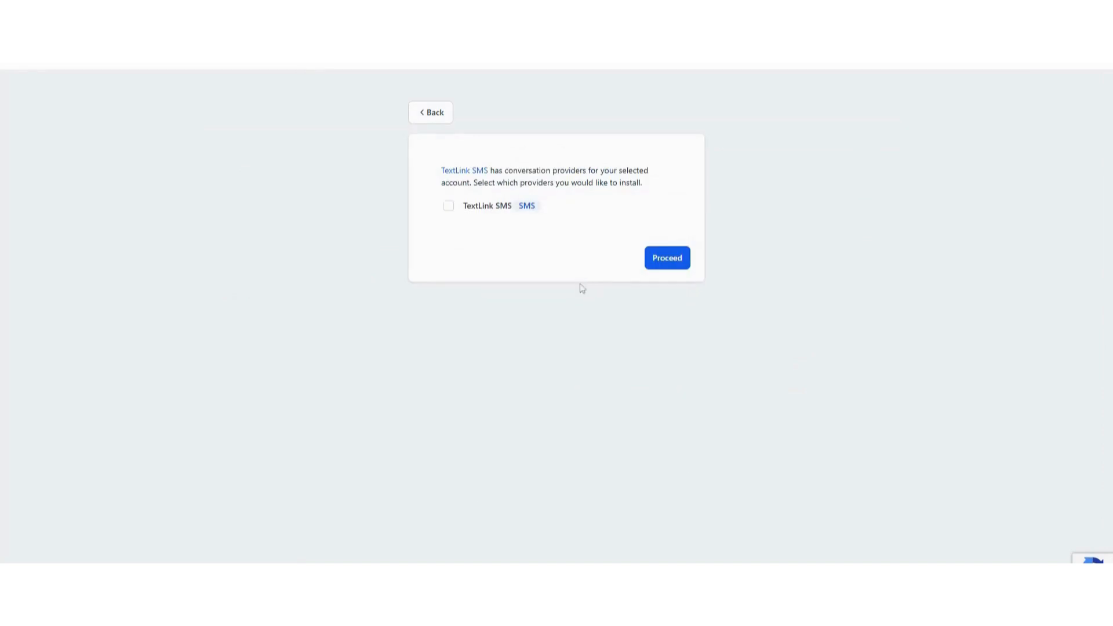
left_click(449, 206)
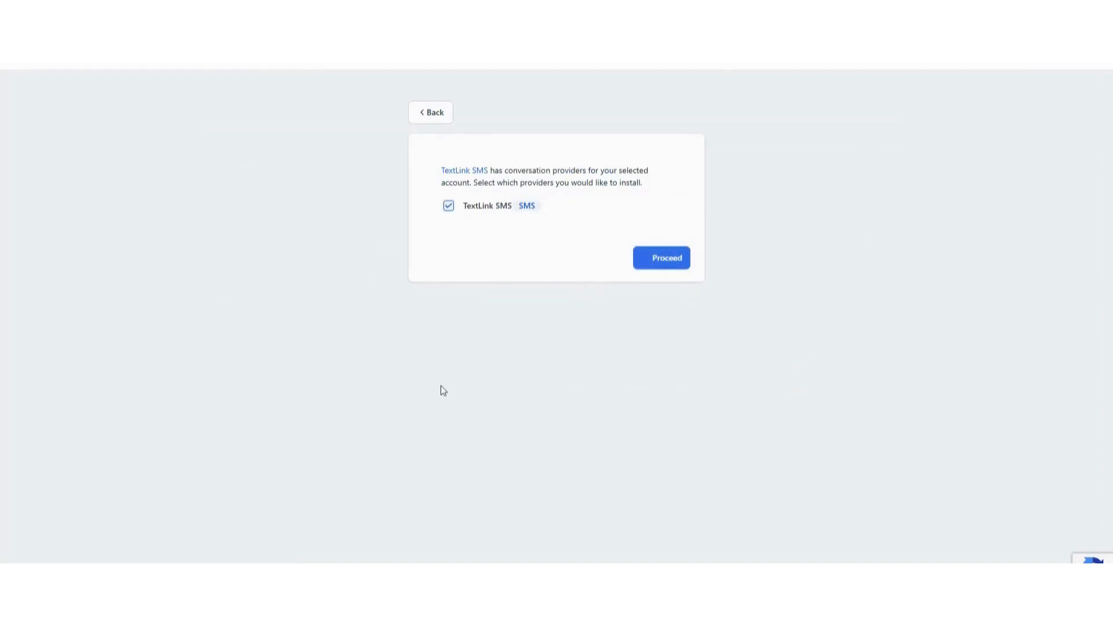
left_click(659, 257)
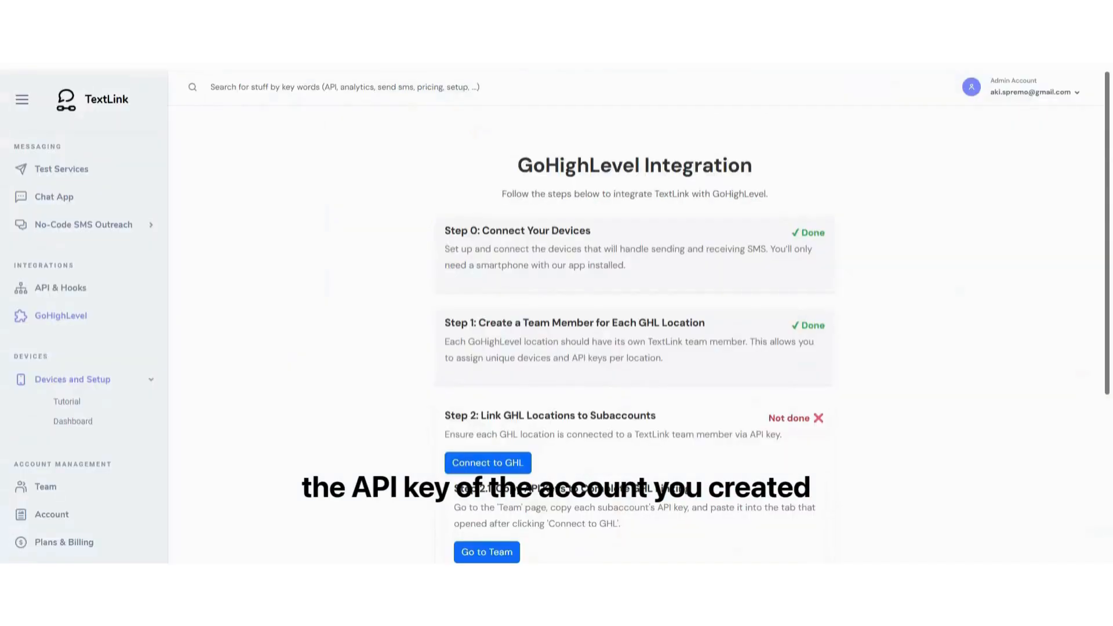
left_click(486, 552)
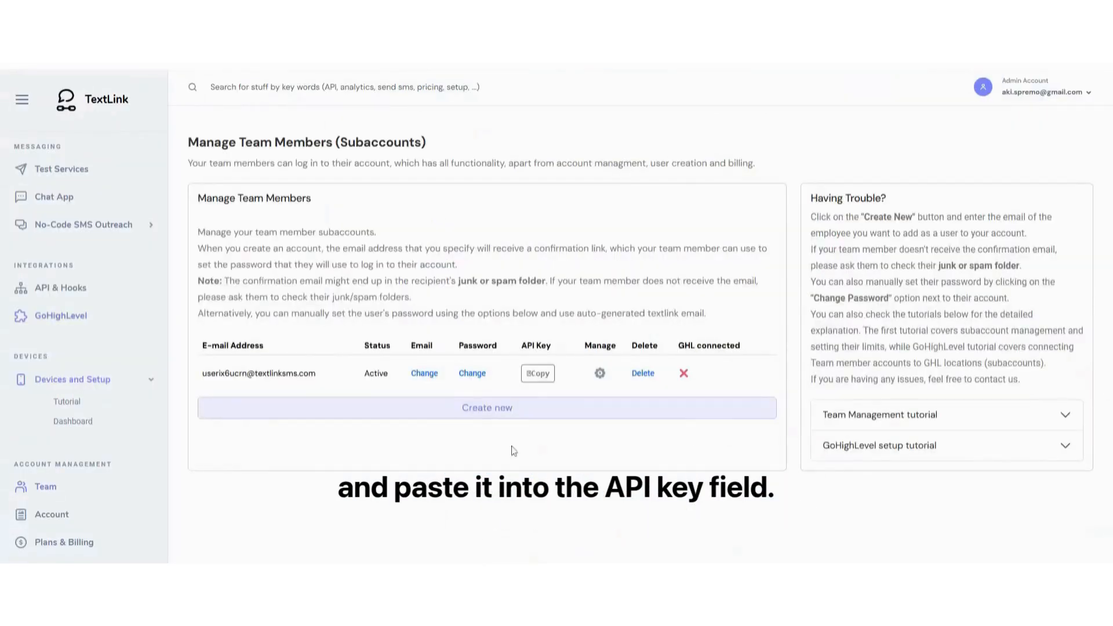
- Copy the sub-account's API key and save it into the Belgrade location's key field
left_click(537, 372)
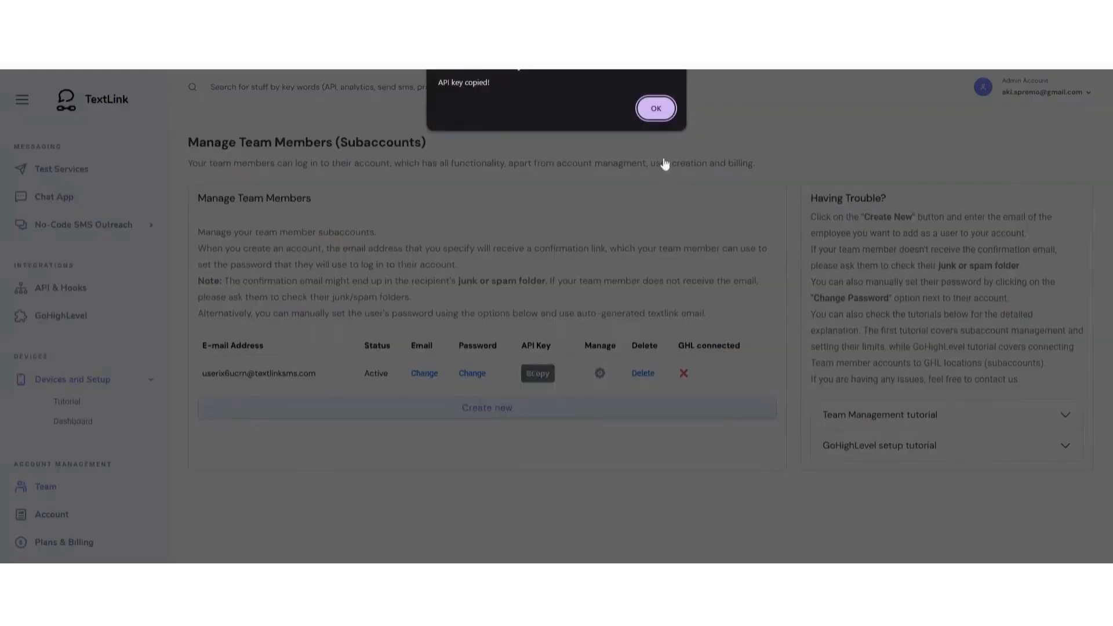
left_click(655, 108)
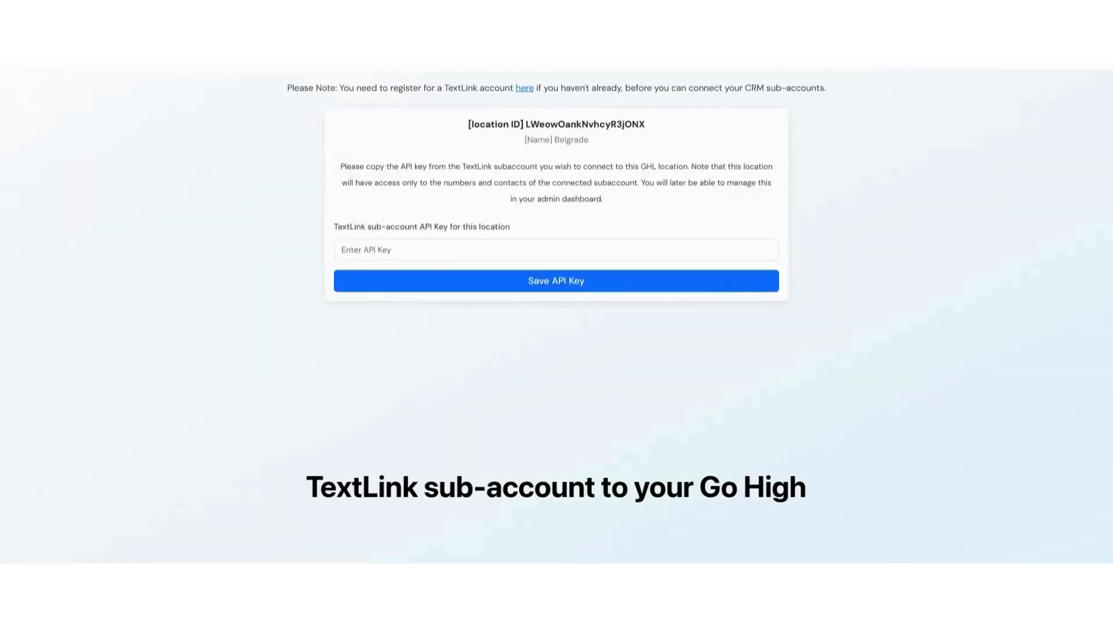
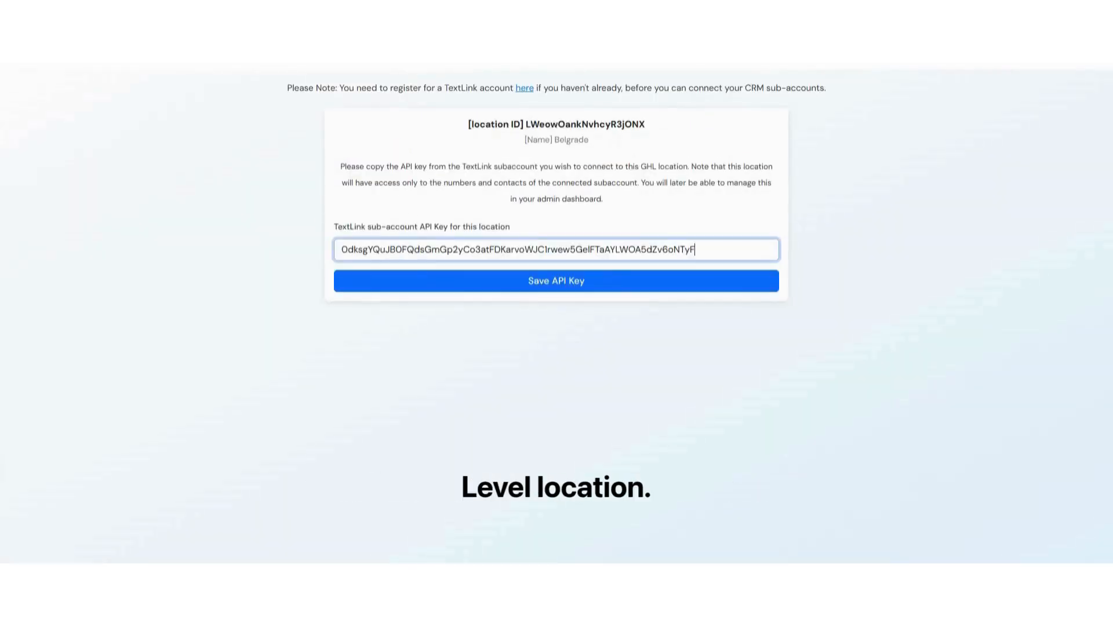
left_click(555, 280)
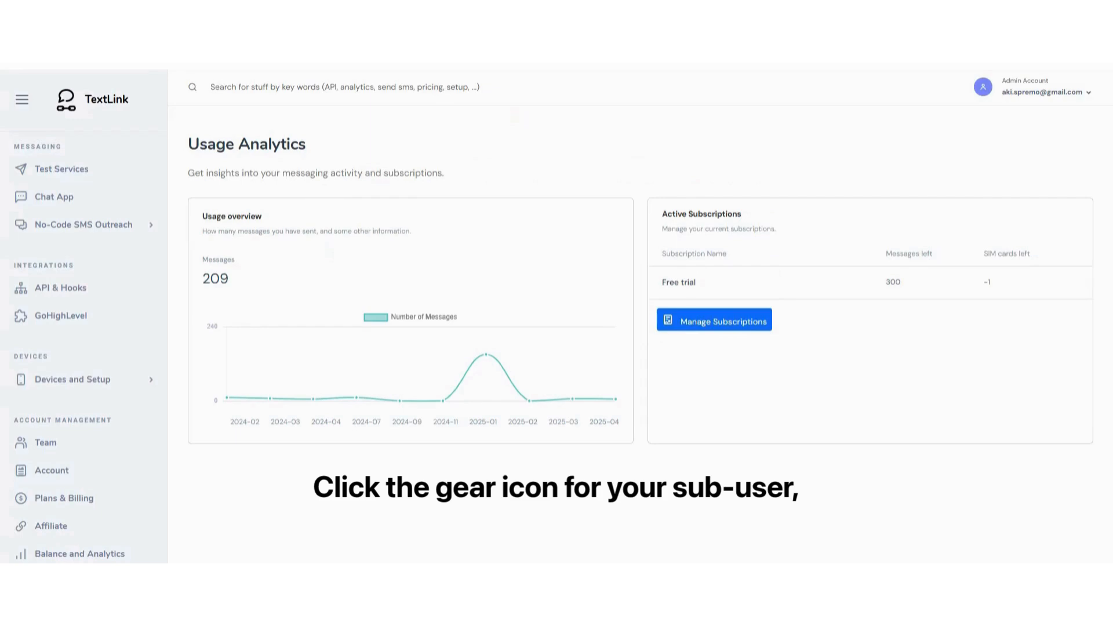
- Allow Sim 1 in the sub-account's permissions and save, returning to the GoHighLevel integration section
left_click(45, 442)
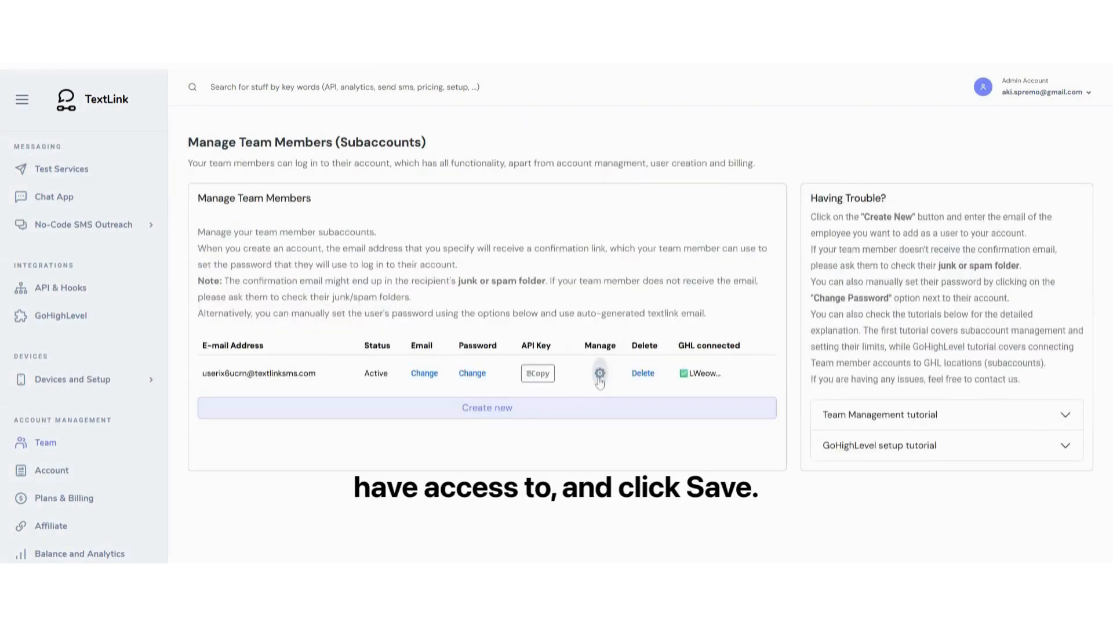
left_click(599, 372)
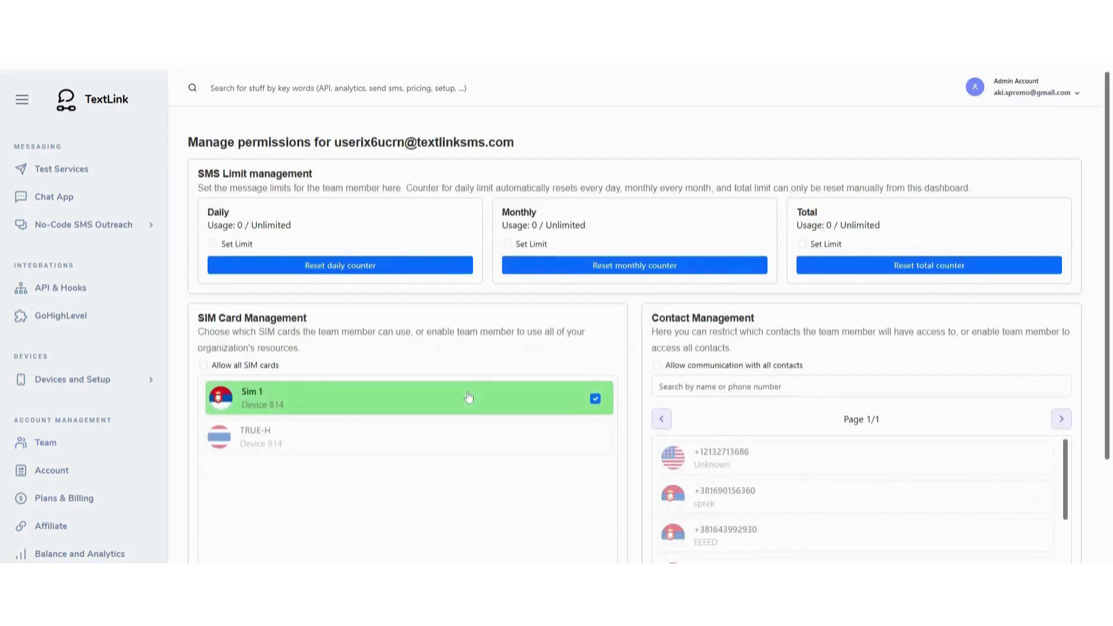
scroll("down", 3)
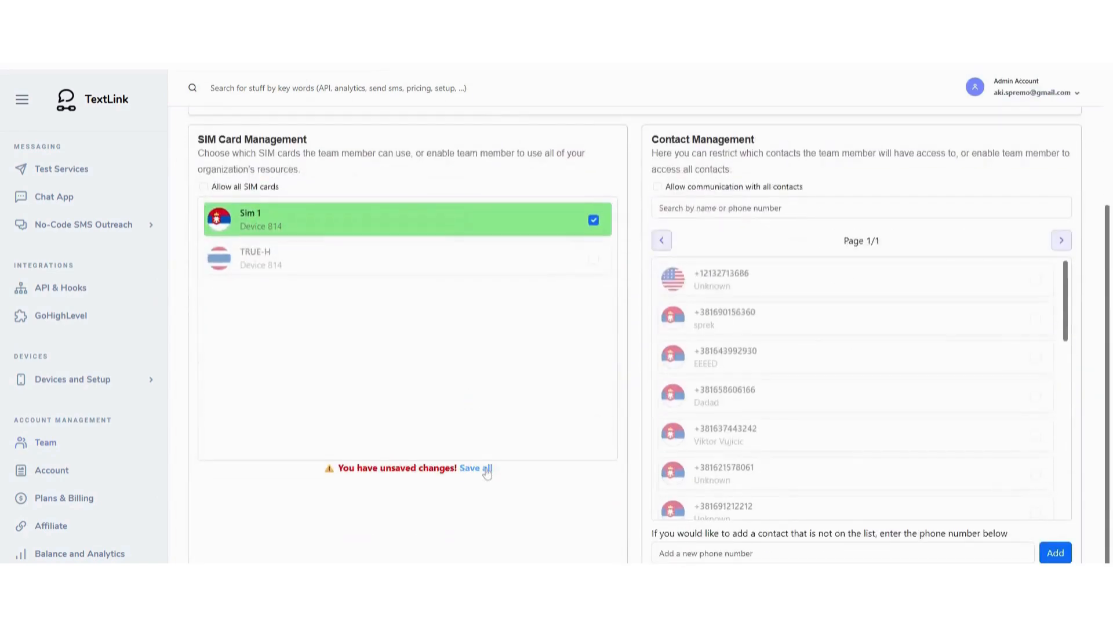
left_click(478, 467)
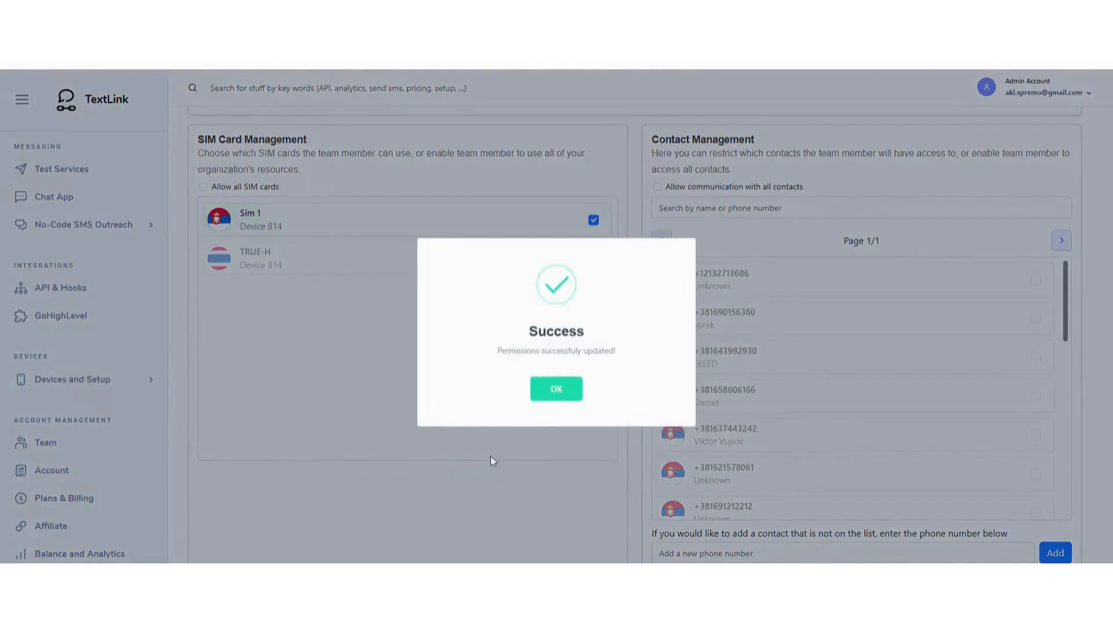
left_click(555, 388)
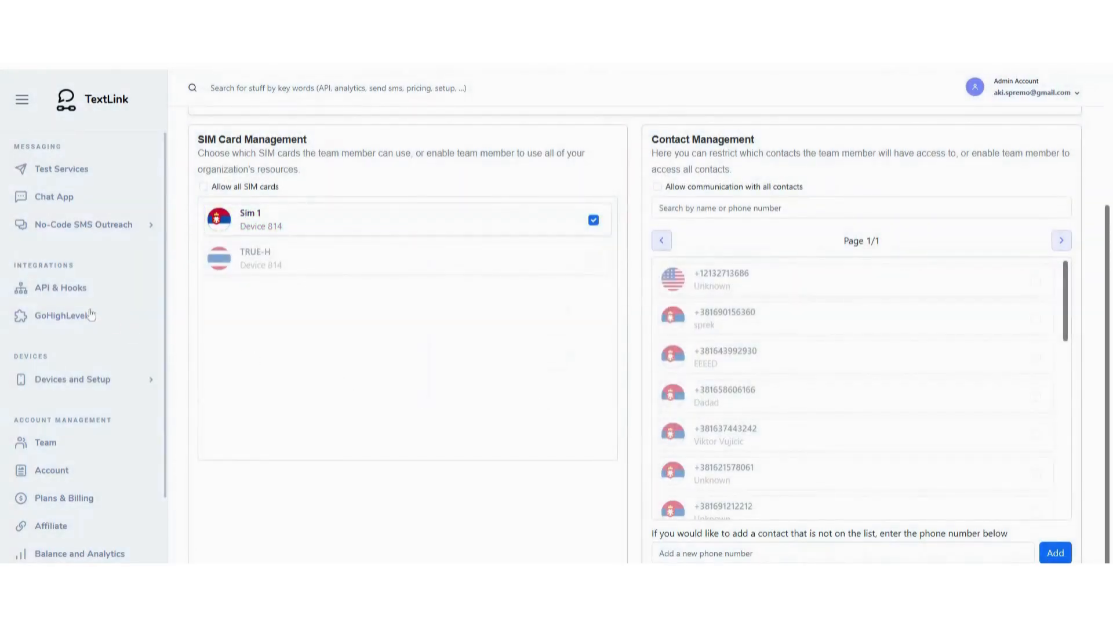
left_click(61, 316)
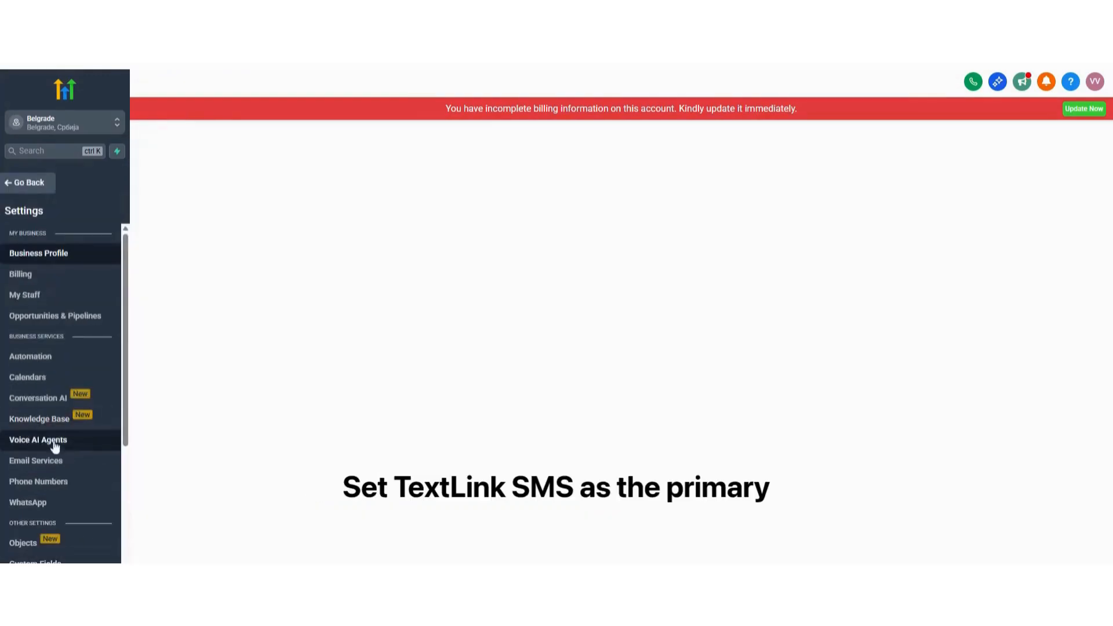
- Under Phone Numbers advanced settings, select TextLink SMS as the location's SMS provider and save
left_click(38, 253)
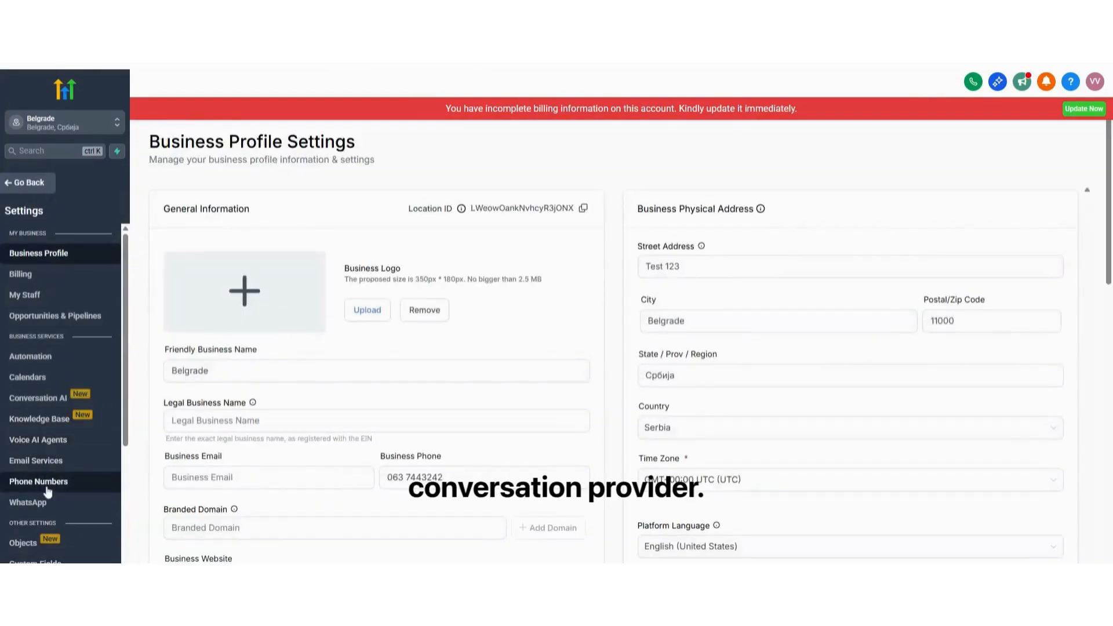
left_click(39, 481)
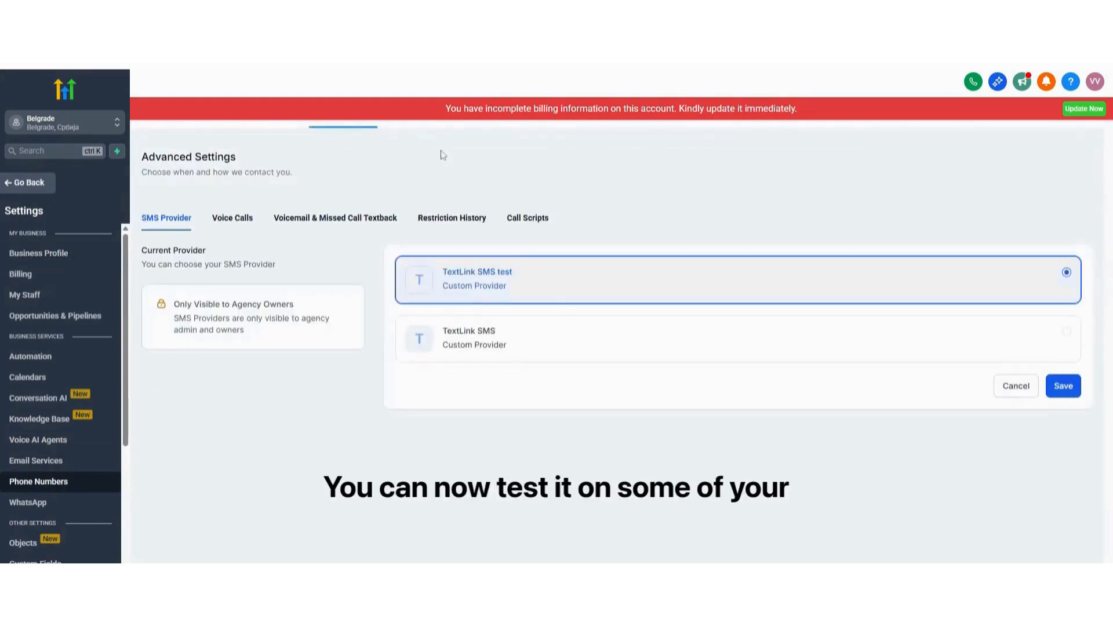
left_click(709, 338)
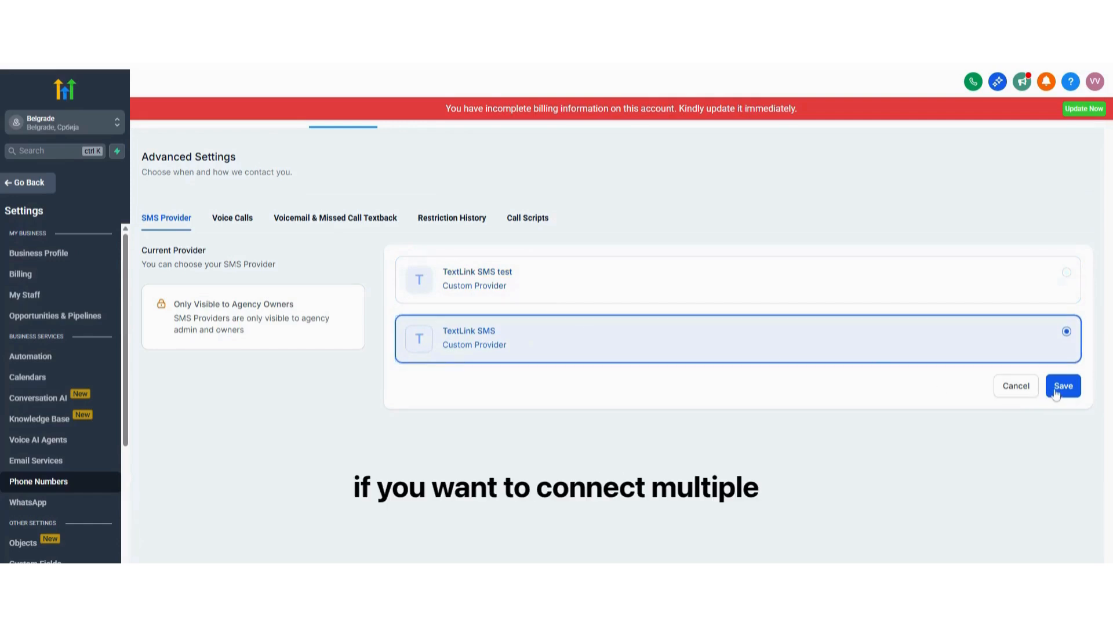
left_click(1063, 385)
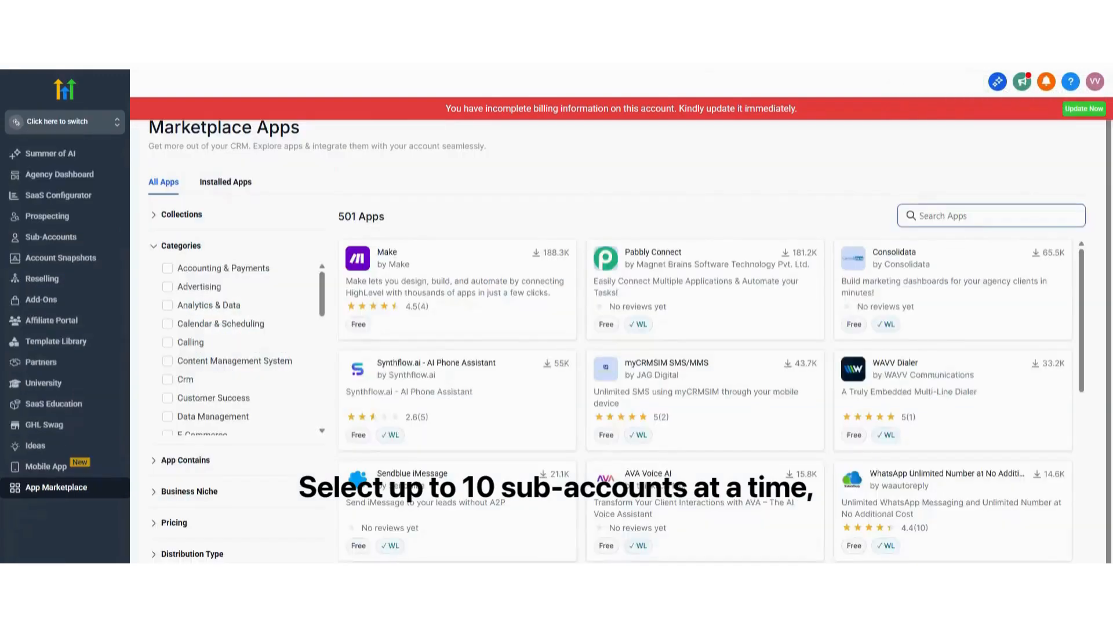
- Find TextLink in the marketplace, install it for the TextFlow sub-account, and save API keys for Belgrade and TextFlow
type("t")
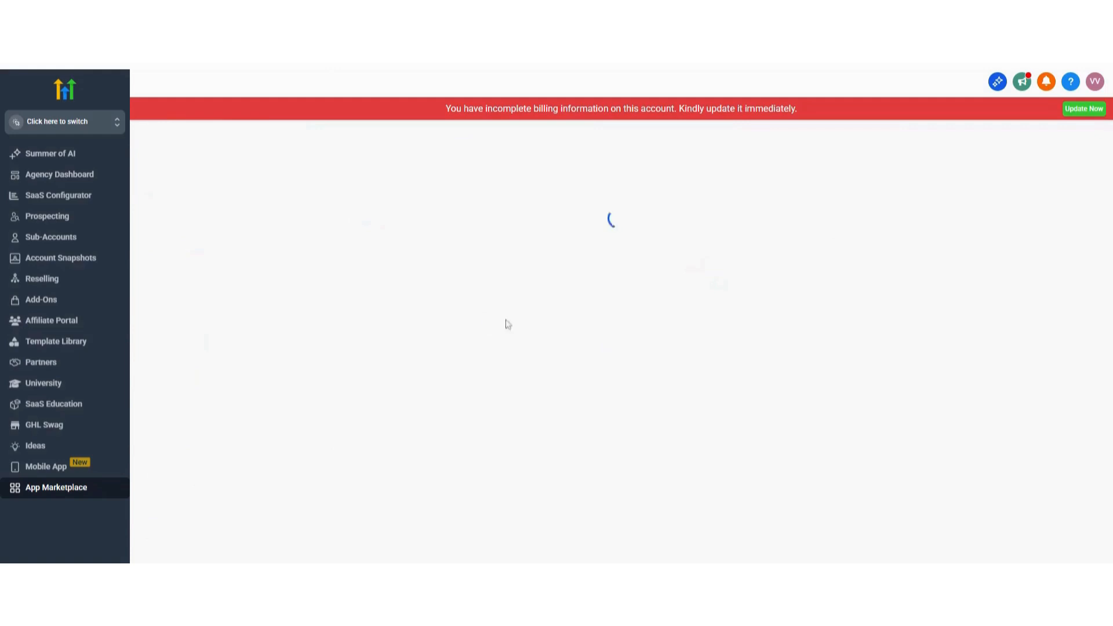
left_click(1014, 363)
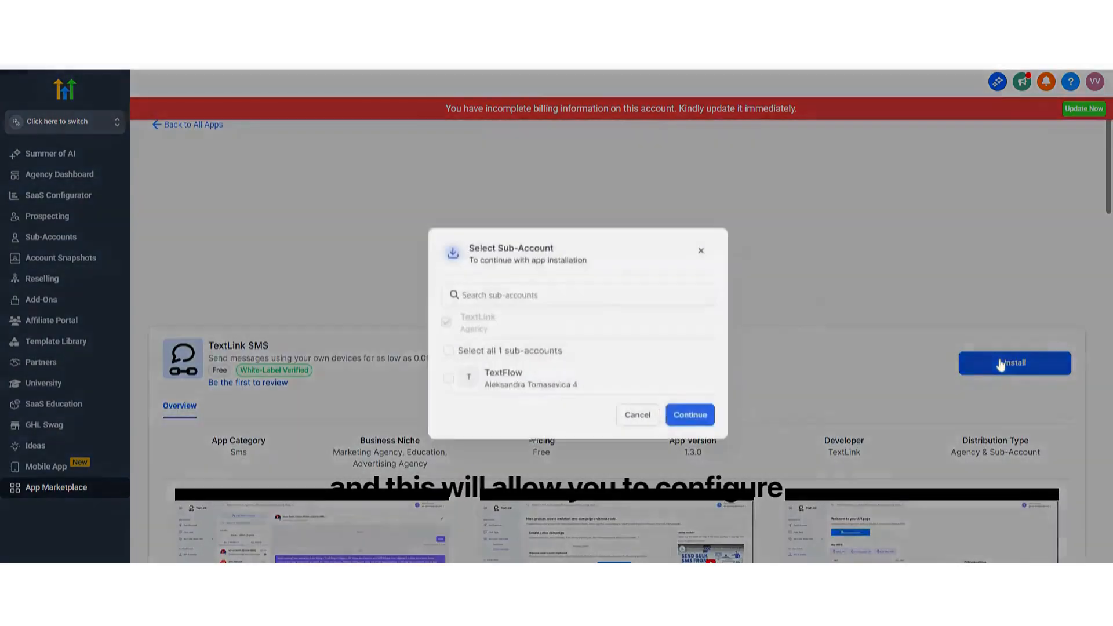
left_click(688, 415)
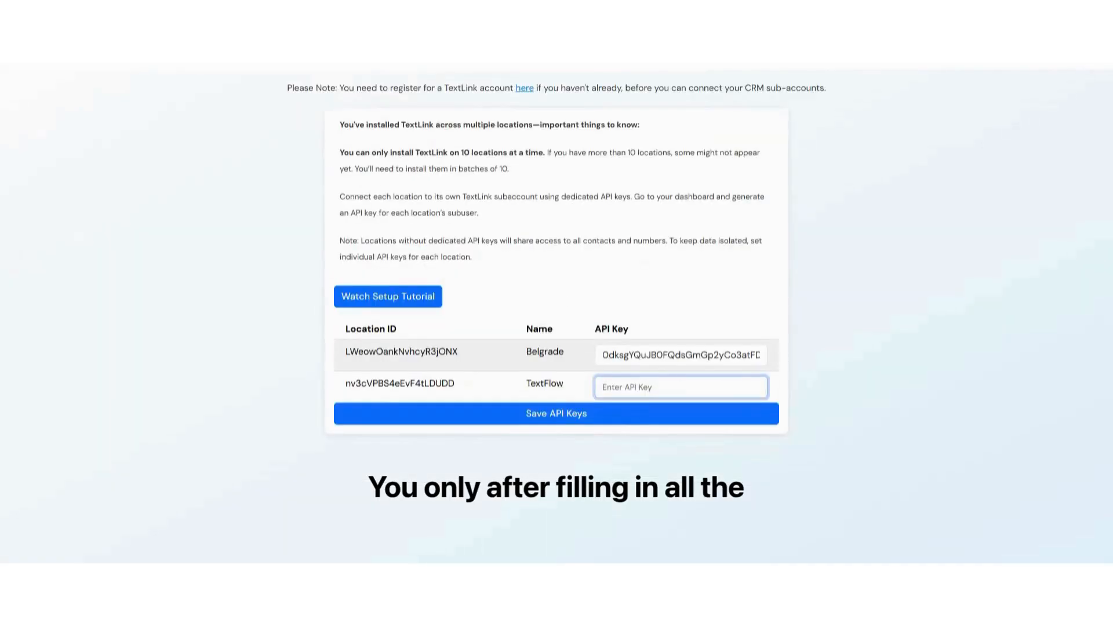
left_click(555, 413)
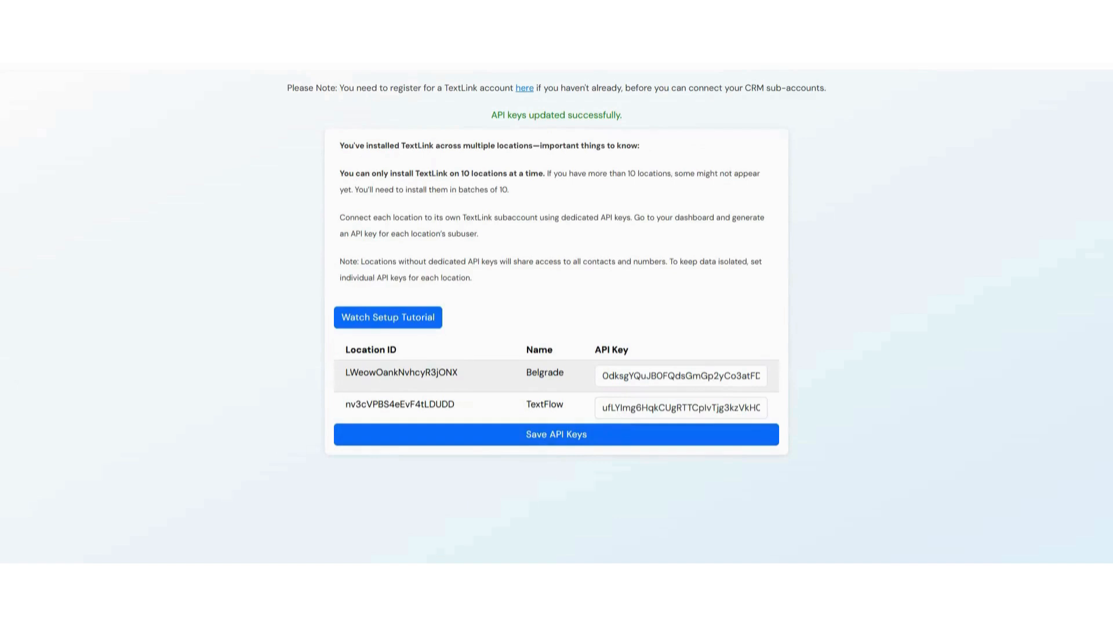